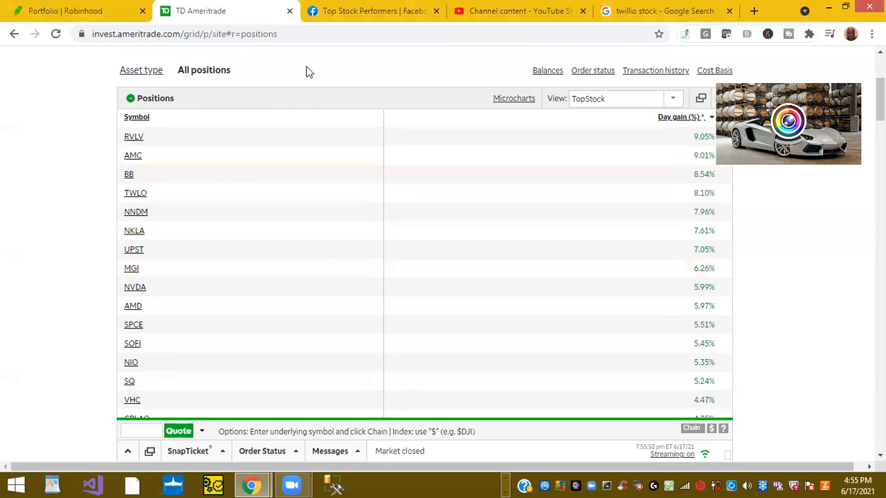
Show the RVLV quote card: Revolve Group at $61.97, up 8.73%
click(134, 136)
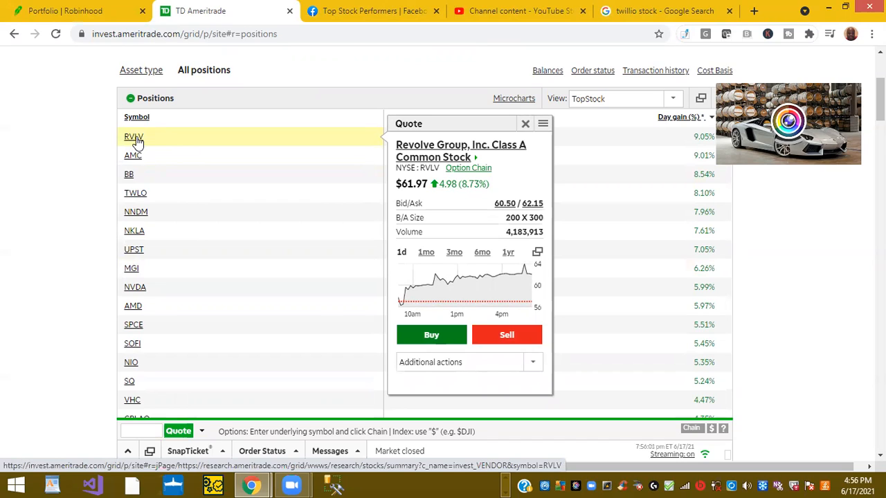
View the AMC quote, then the Twilio (TWLO) quote at $361.50, up 8.10%
click(133, 155)
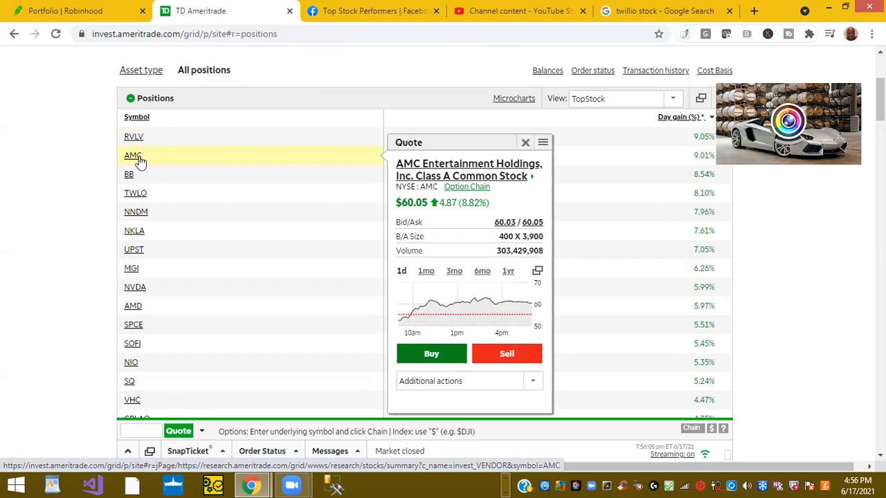
mouse_move(135, 174)
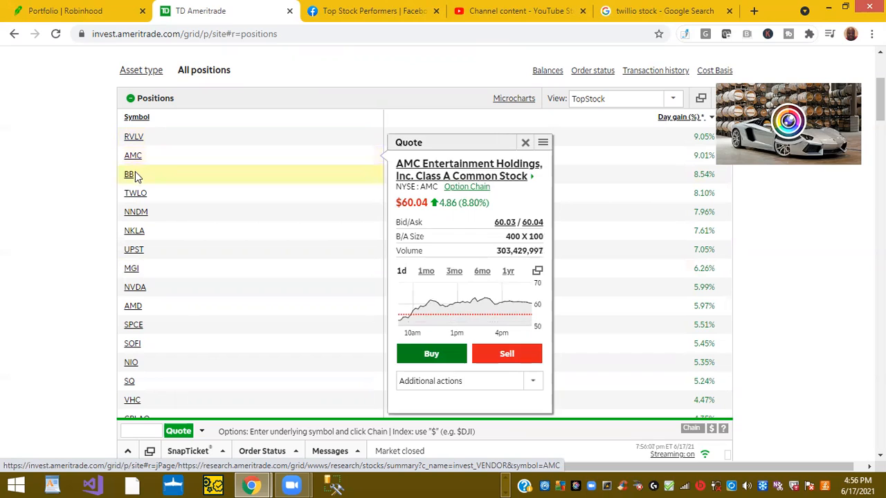
click(129, 174)
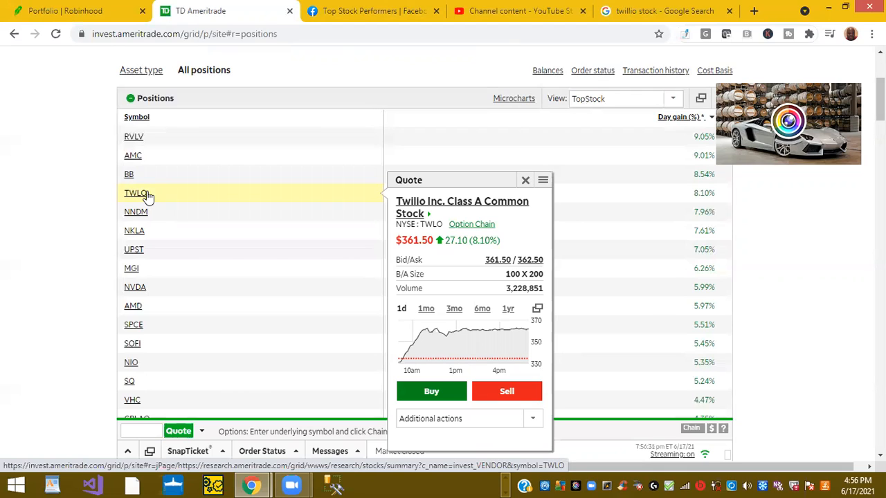
Switch to the Robinhood portfolio tab showing the $213.03 balance and stocks list
click(76, 11)
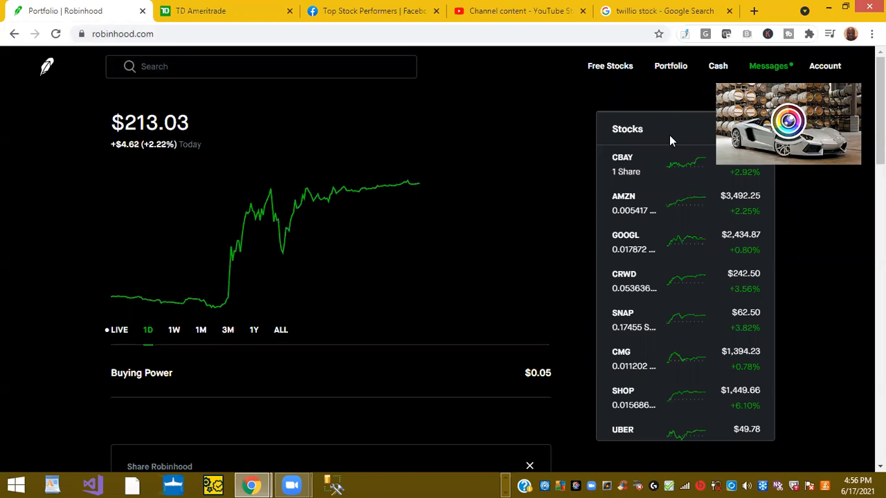
mouse_move(754, 211)
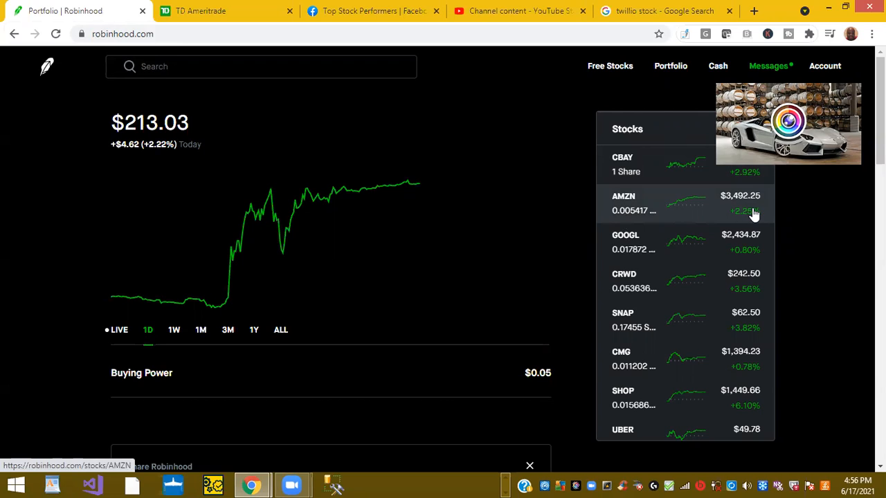
mouse_move(771, 285)
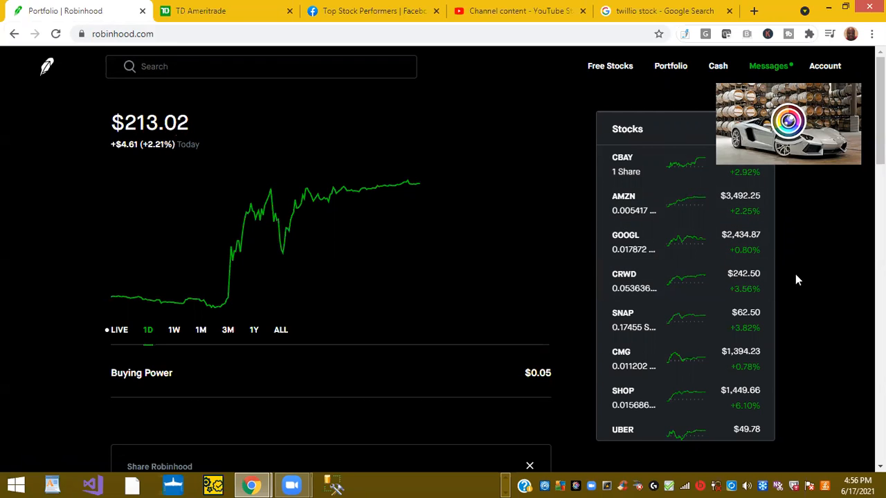
mouse_move(774, 308)
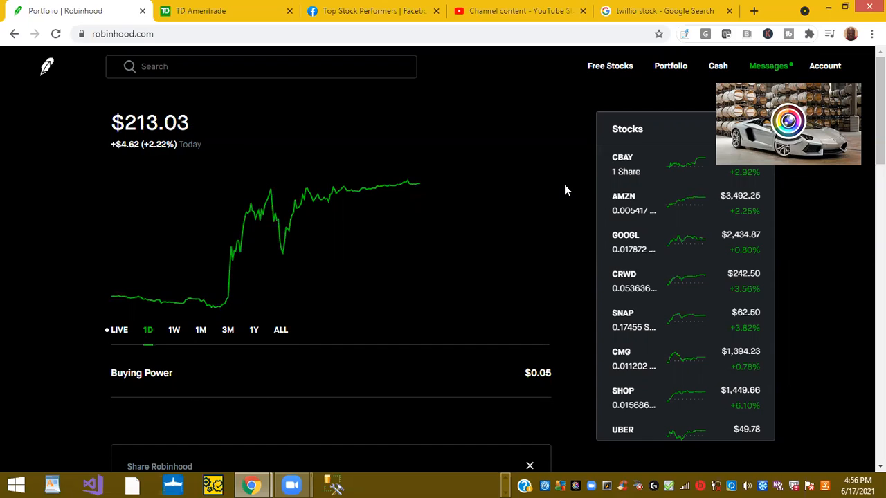
mouse_move(540, 111)
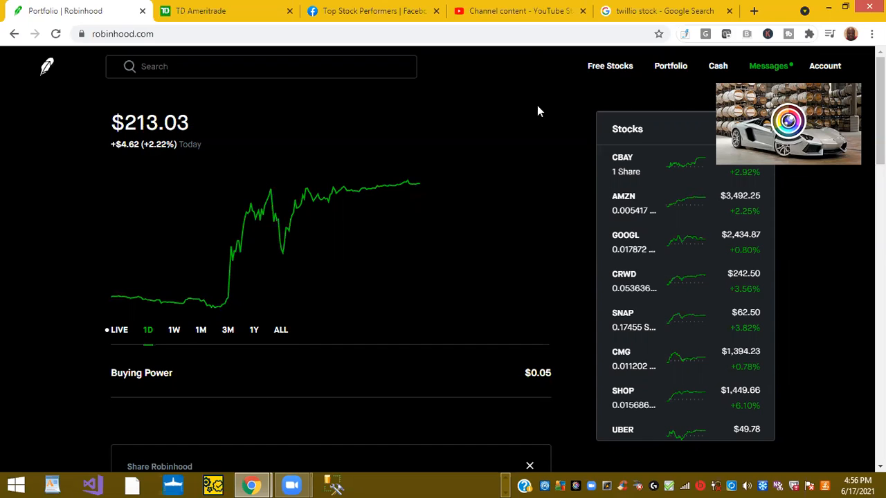
mouse_move(524, 30)
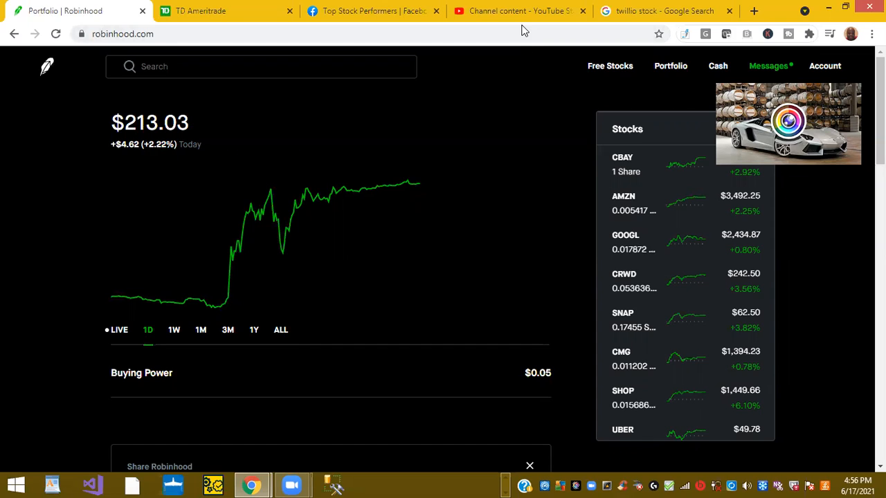